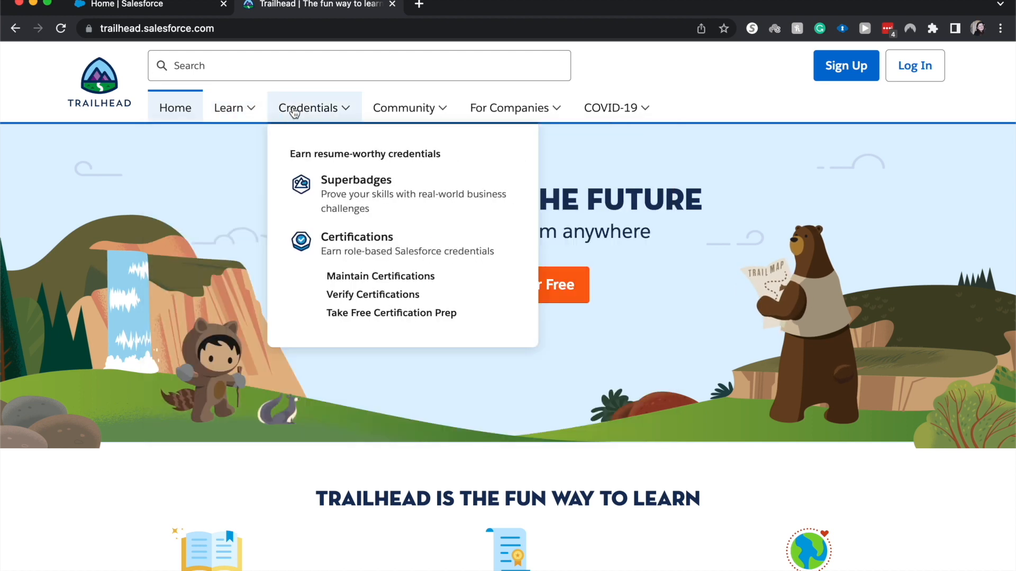
- Go to Verify Certifications from the Credentials menu
{"action": "left_click", "coordinate": [372, 295]}
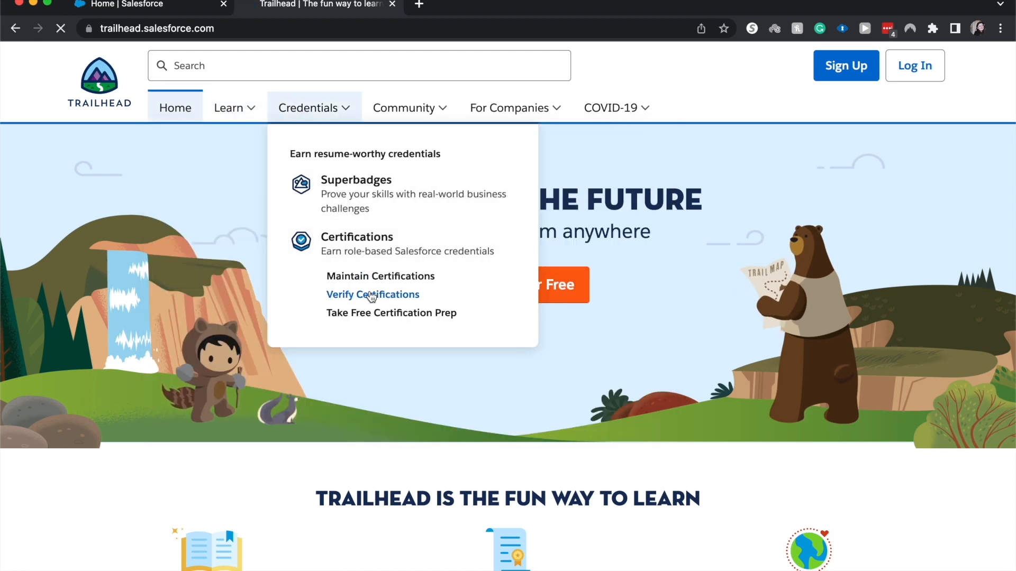
{"action": "left_click", "coordinate": [372, 294]}
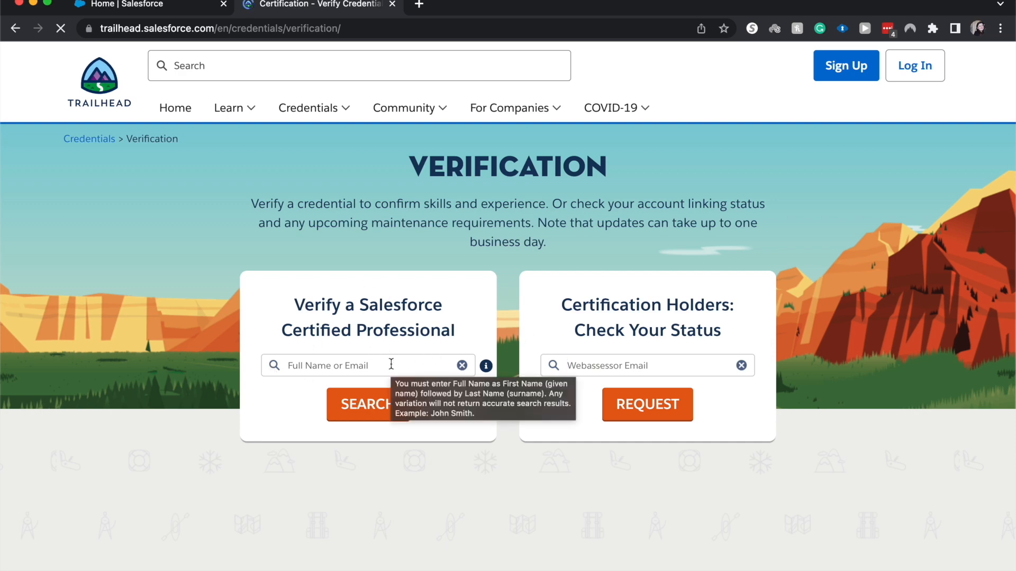
{"action": "mouse_move", "coordinate": [627, 365]}
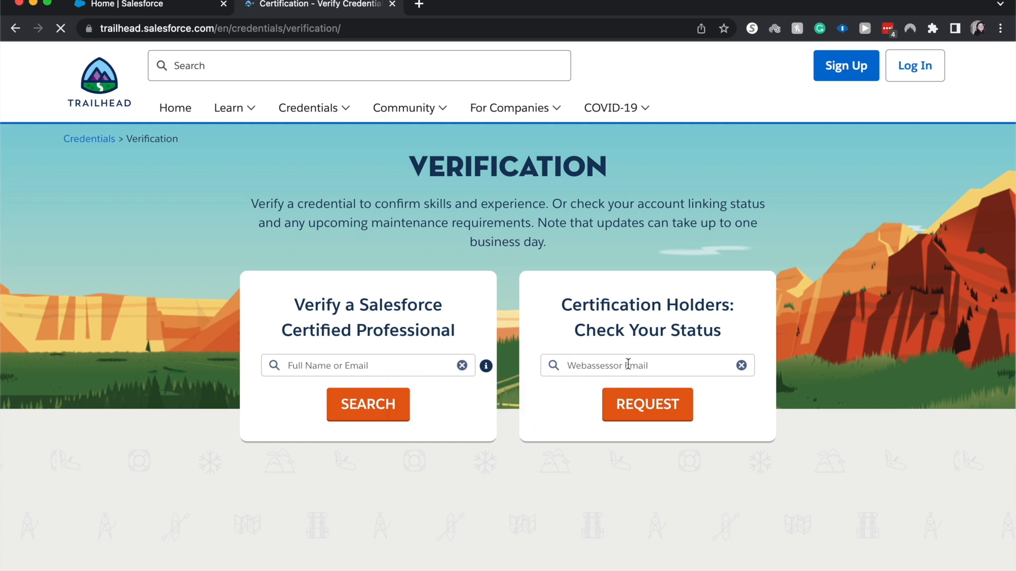
{"action": "mouse_move", "coordinate": [637, 394]}
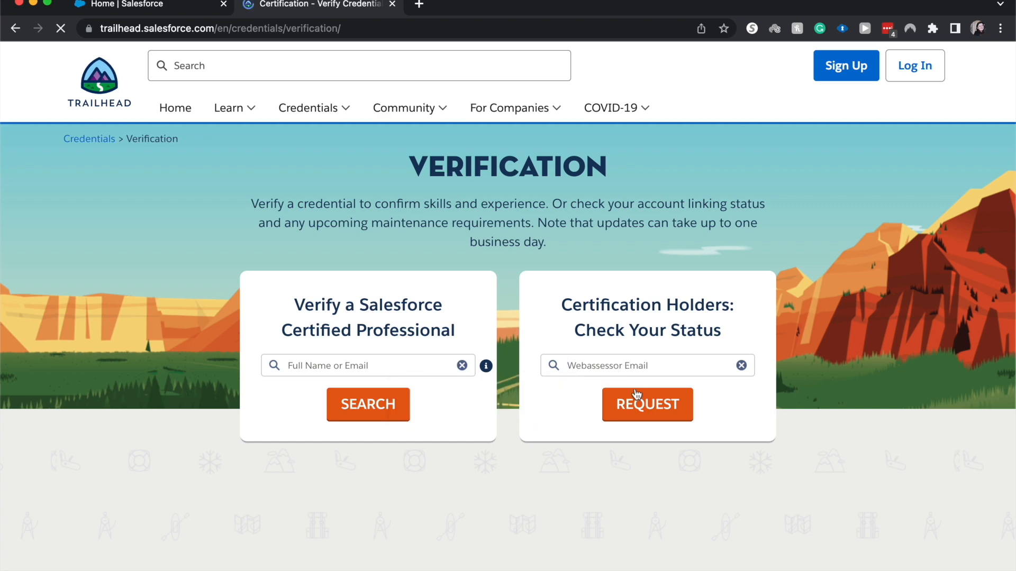
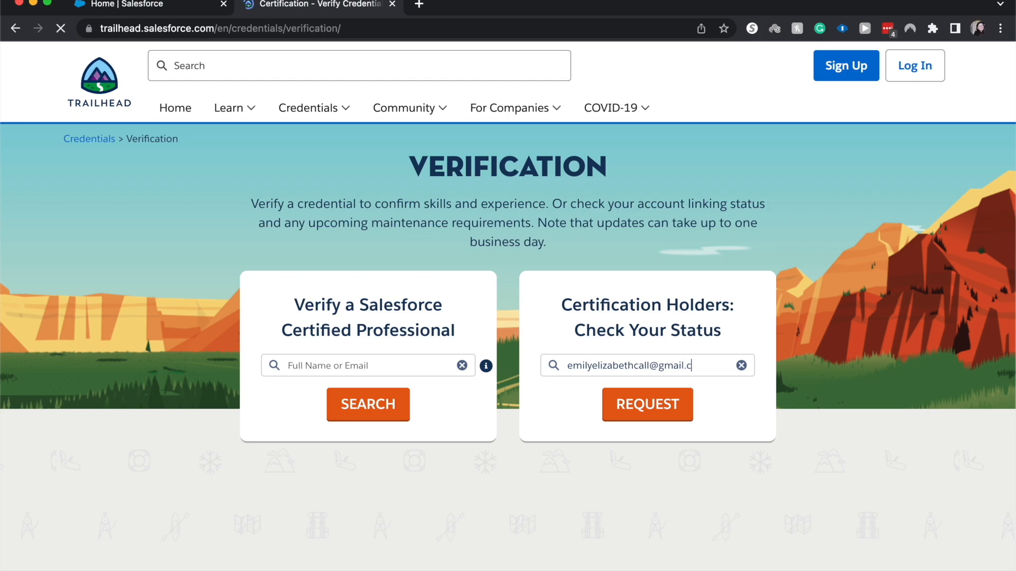
{"action": "left_click", "coordinate": [646, 405]}
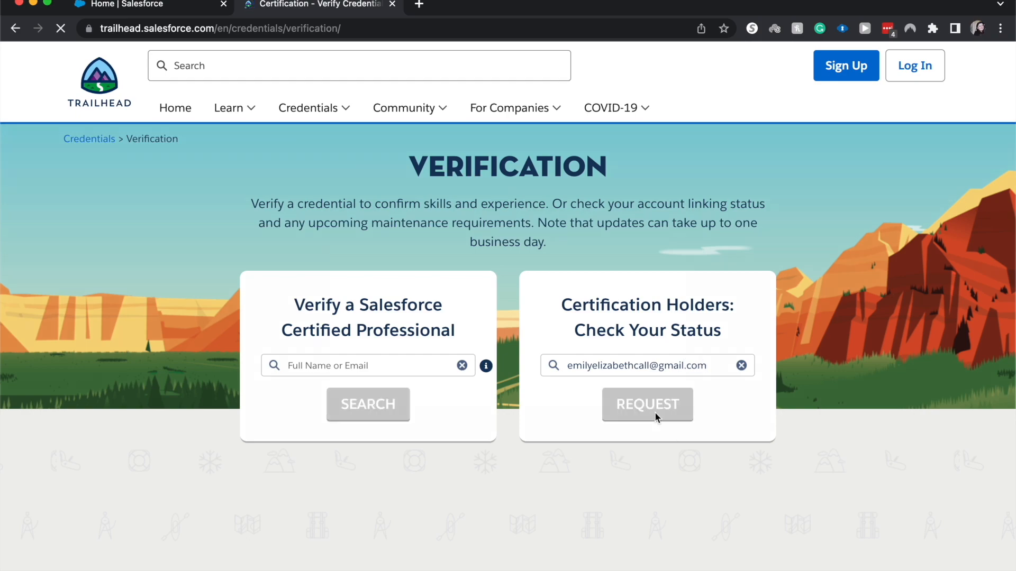
{"action": "left_click", "coordinate": [646, 405]}
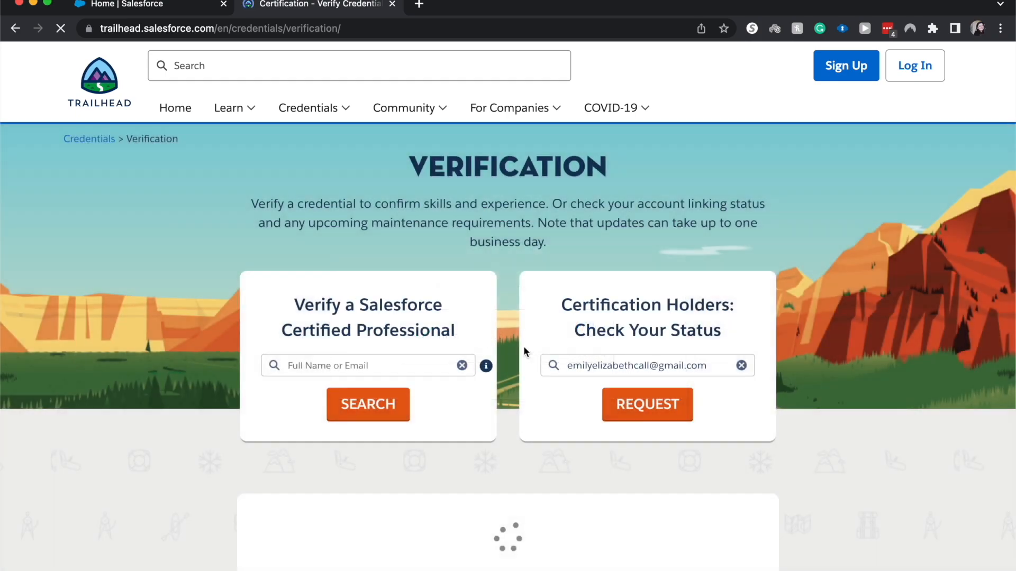
{"action": "left_click", "coordinate": [646, 404]}
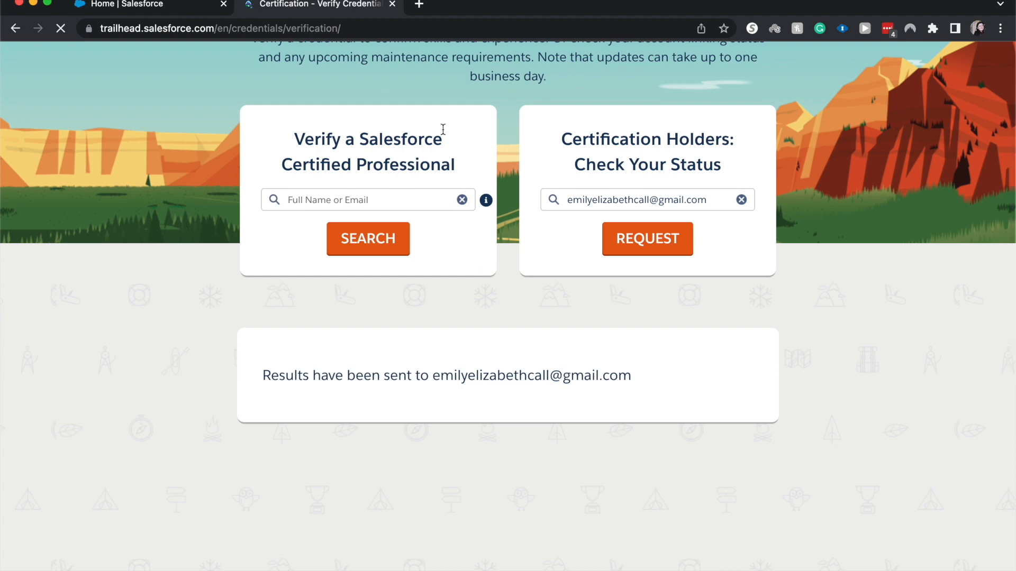
{"action": "mouse_move", "coordinate": [465, 104]}
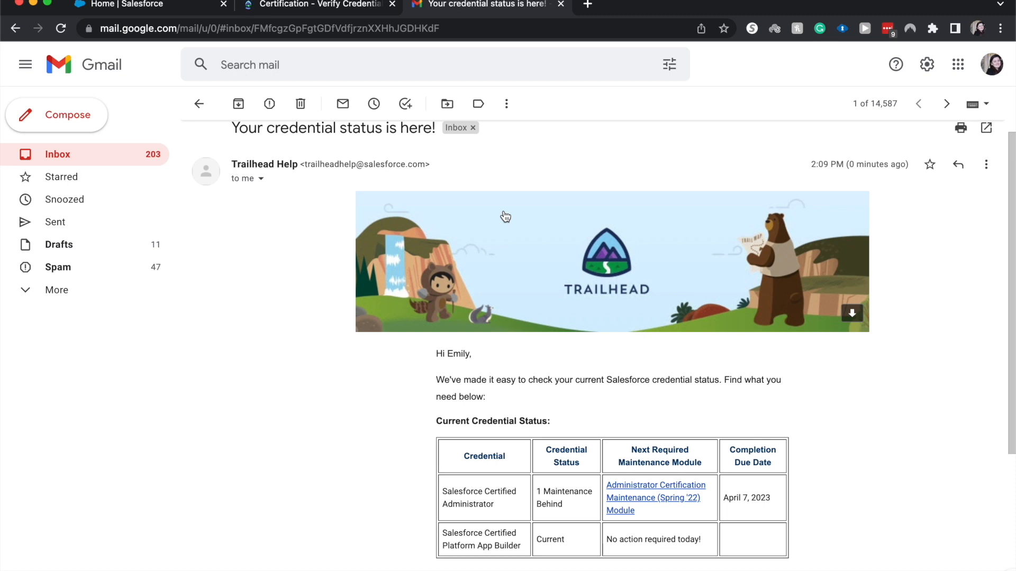
{"action": "mouse_move", "coordinate": [637, 280]}
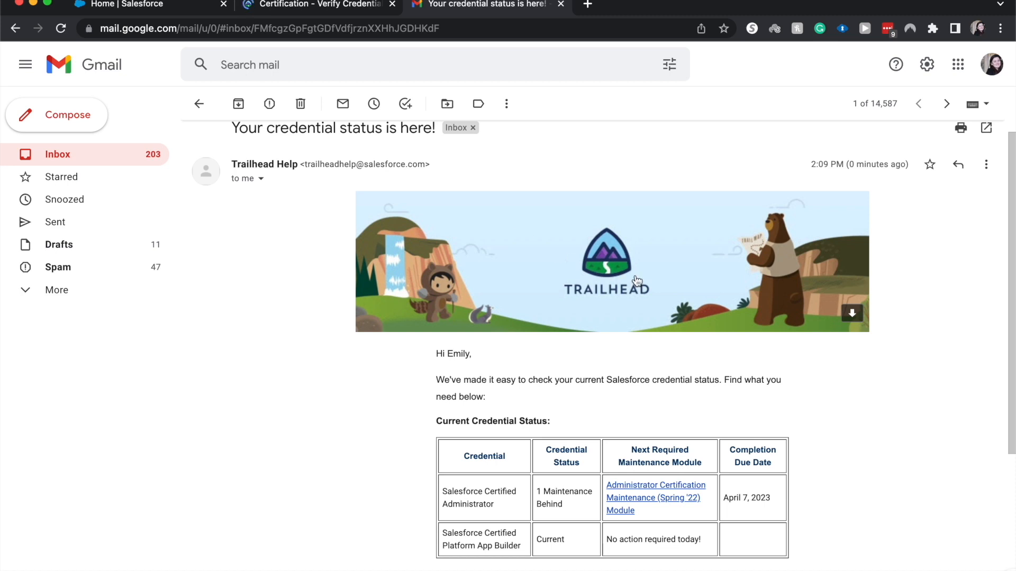
- Scroll the credential status email down to the certification and linking tables
{"action": "scroll", "scroll_direction": "down", "scroll_amount": 3}
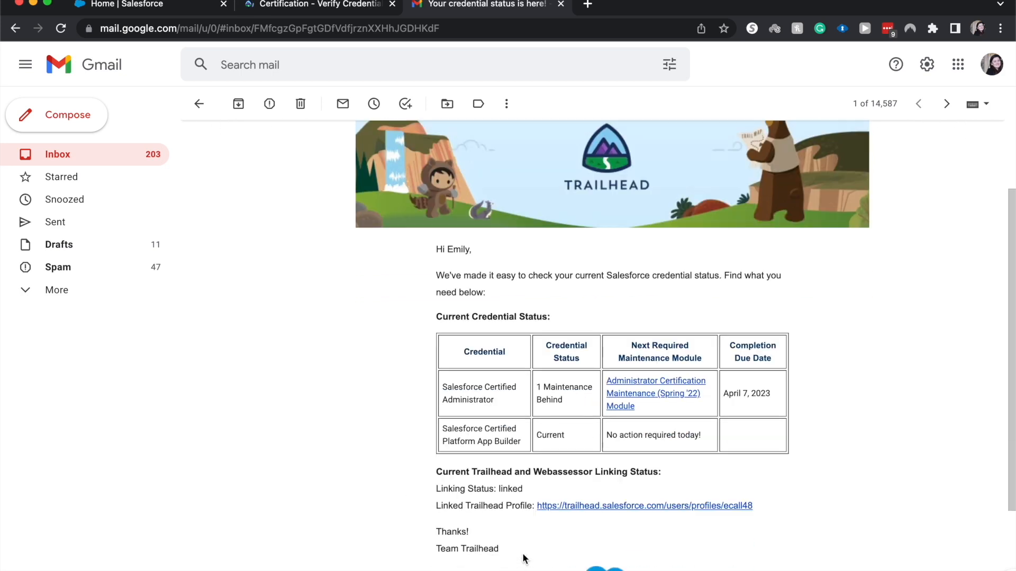
{"action": "scroll", "scroll_direction": "down", "scroll_amount": 3}
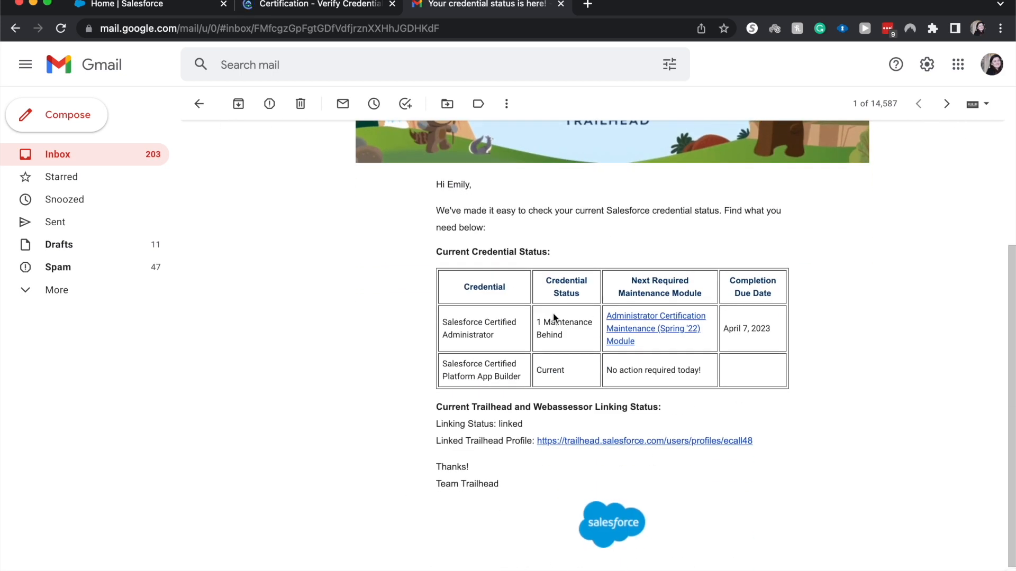
{"action": "mouse_move", "coordinate": [564, 307]}
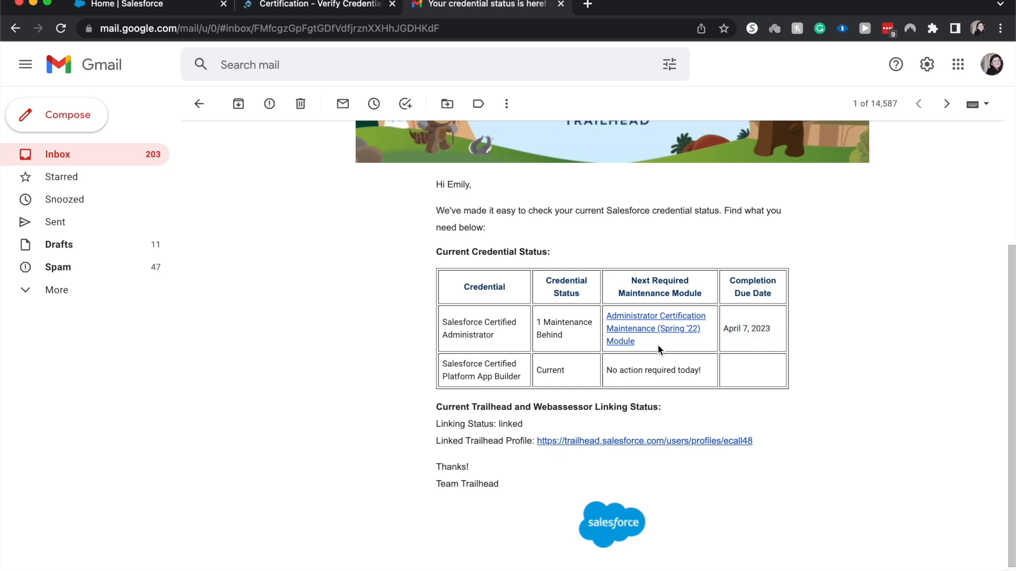
{"action": "mouse_move", "coordinate": [573, 346]}
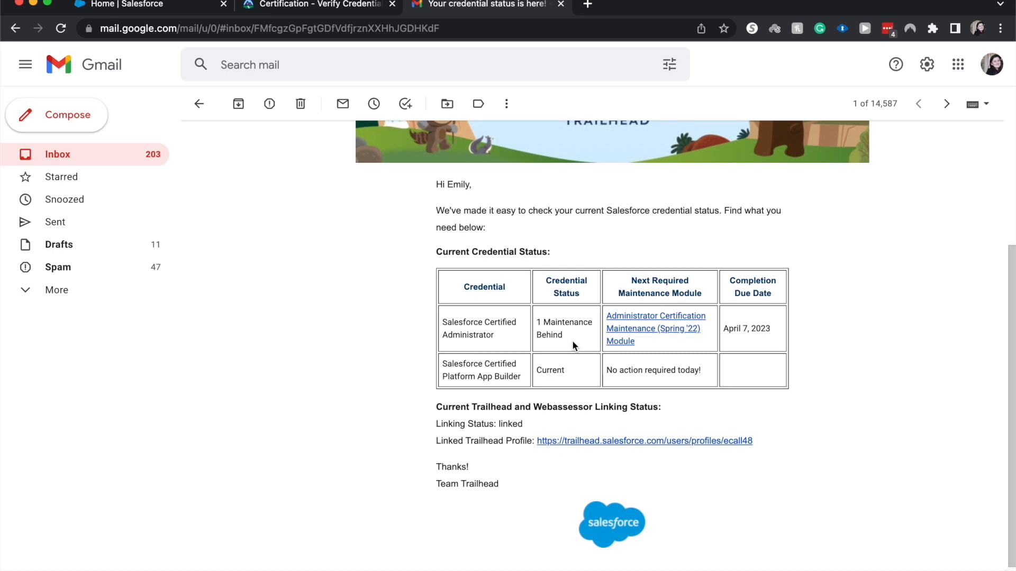
{"action": "mouse_move", "coordinate": [666, 4]}
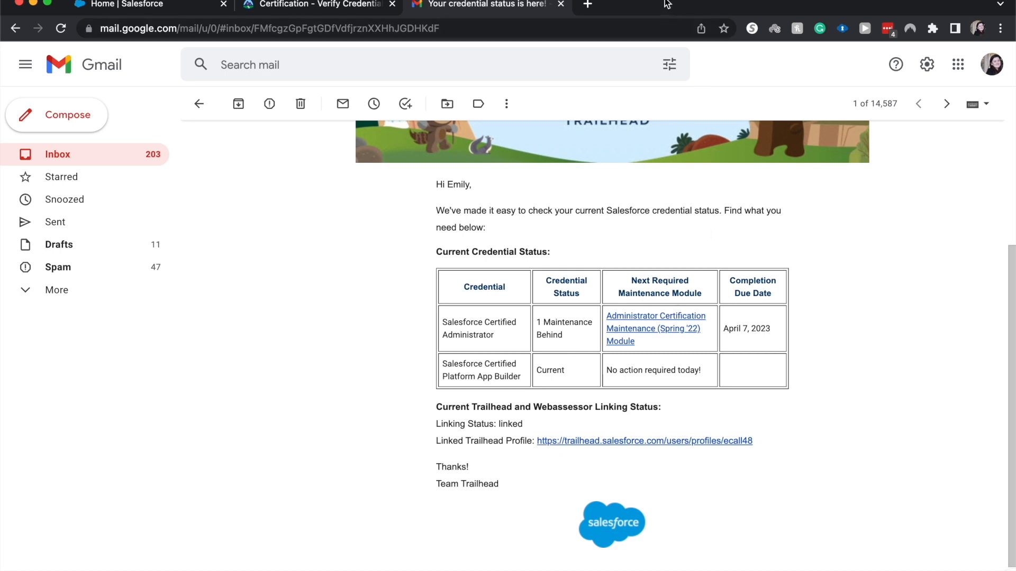